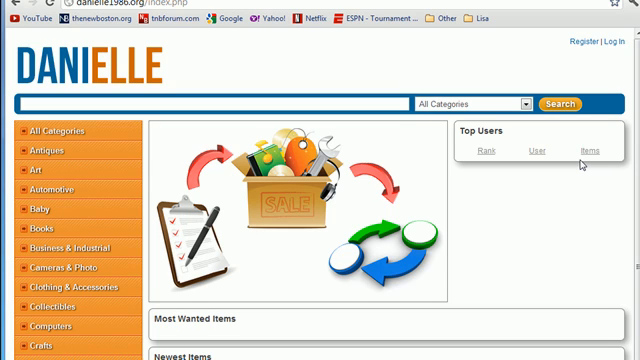
mouse_move(576, 72)
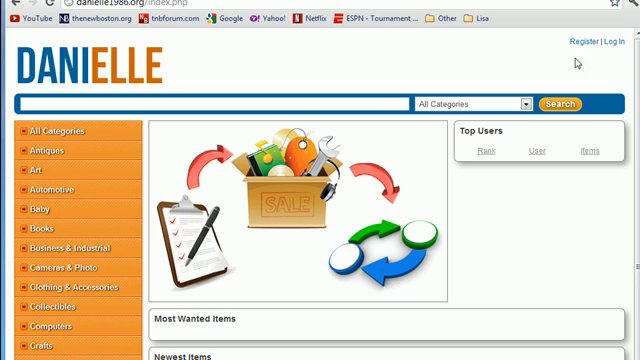
mouse_move(608, 44)
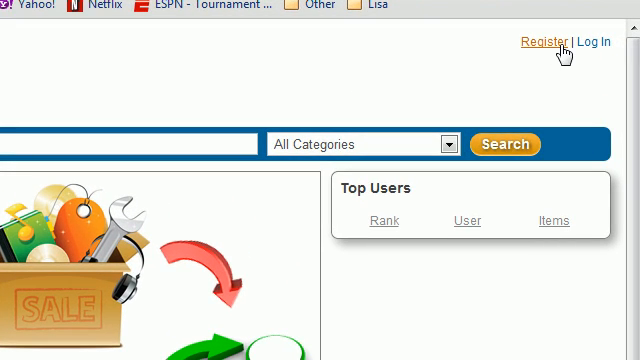
mouse_move(558, 62)
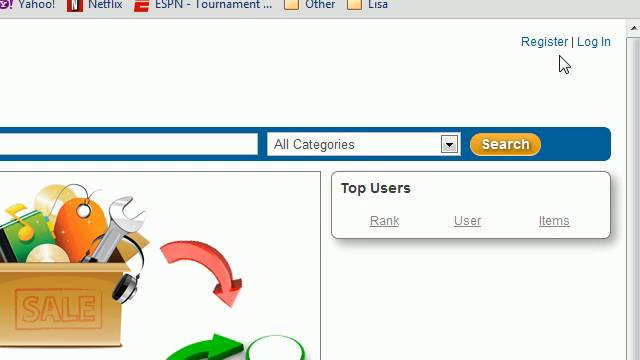
mouse_move(560, 82)
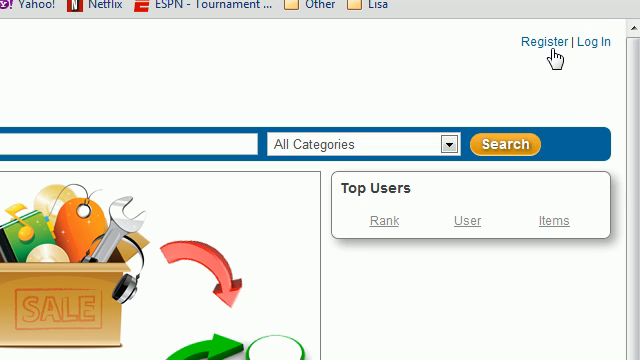
Log into the trading site as bucky with the password via the Log In form.
left_click(536, 44)
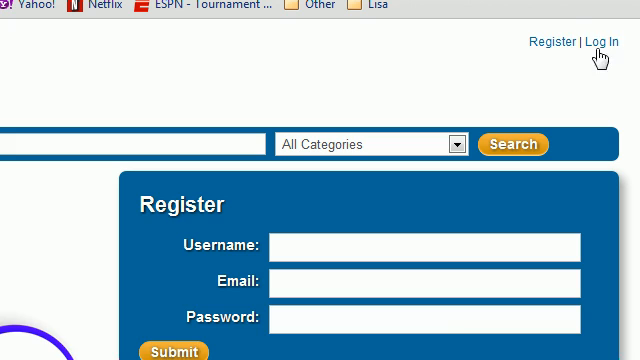
left_click(596, 42)
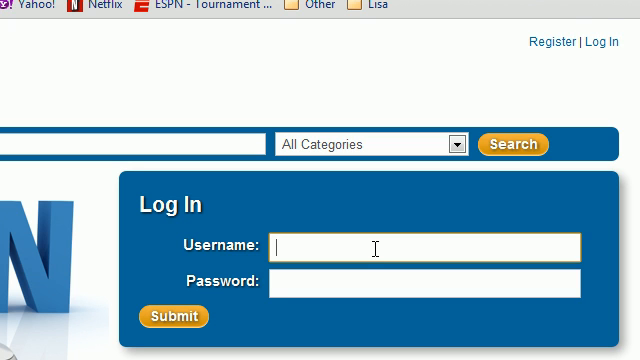
type("bucky")
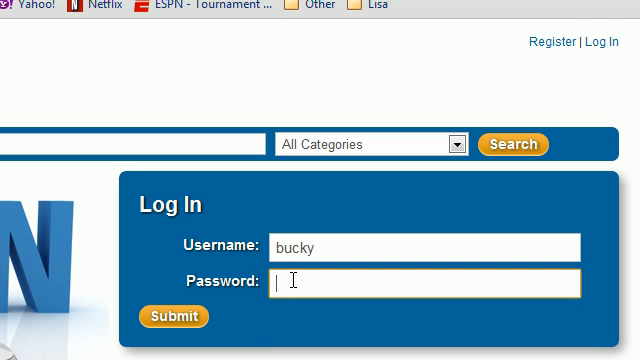
type("password")
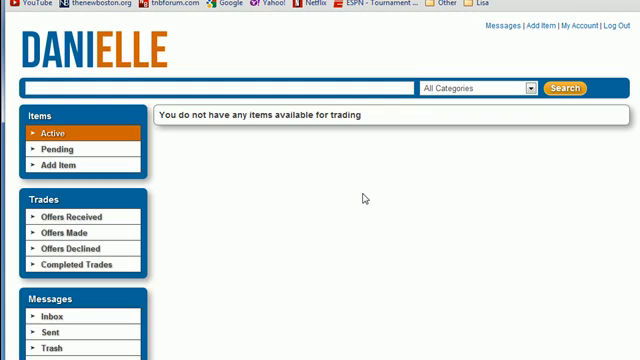
mouse_move(368, 200)
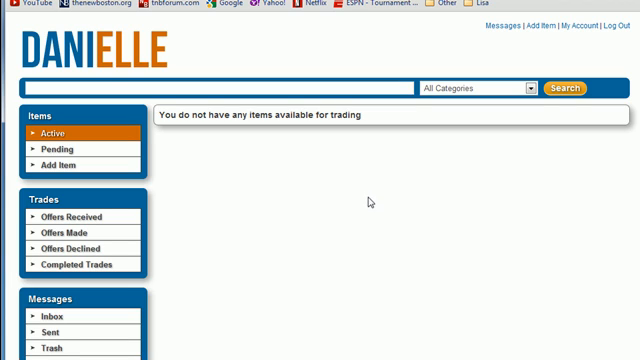
mouse_move(288, 238)
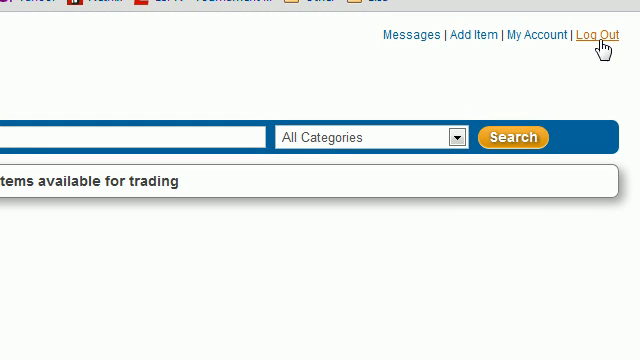
mouse_move(534, 36)
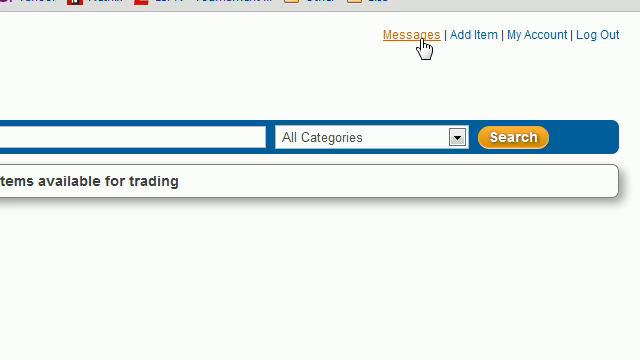
mouse_move(410, 70)
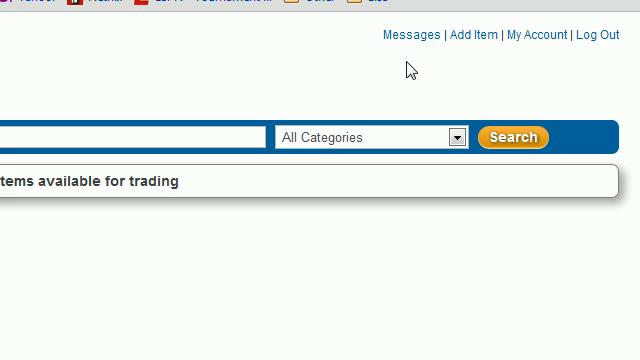
mouse_move(452, 38)
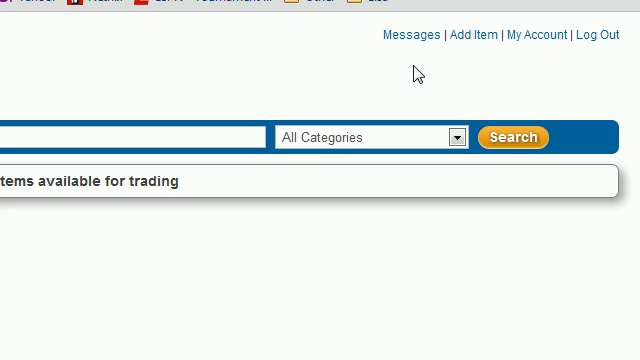
mouse_move(416, 52)
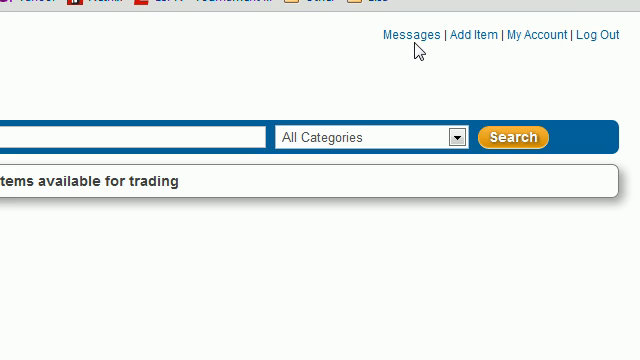
mouse_move(414, 68)
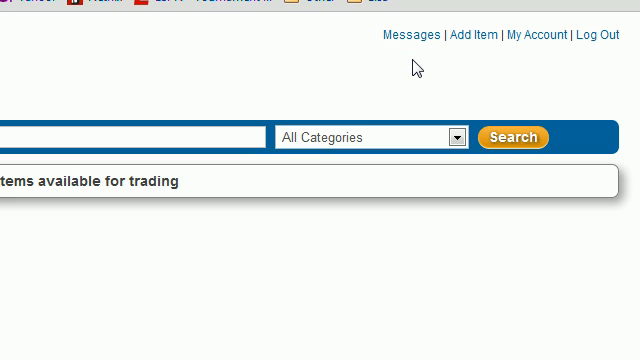
mouse_move(410, 36)
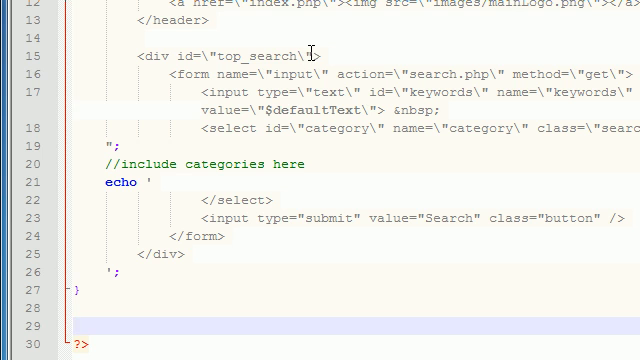
Scroll up through the PHP file to reach the end of the header function.
scroll("up", 3)
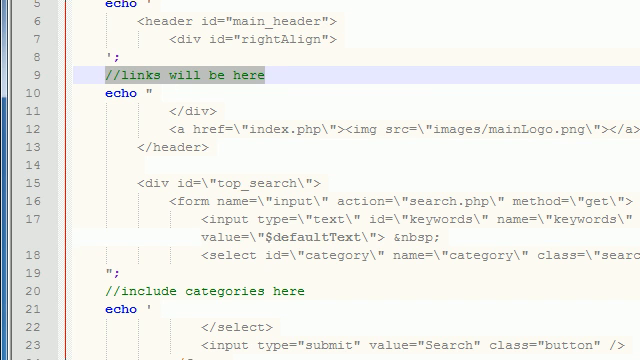
scroll("up", 3)
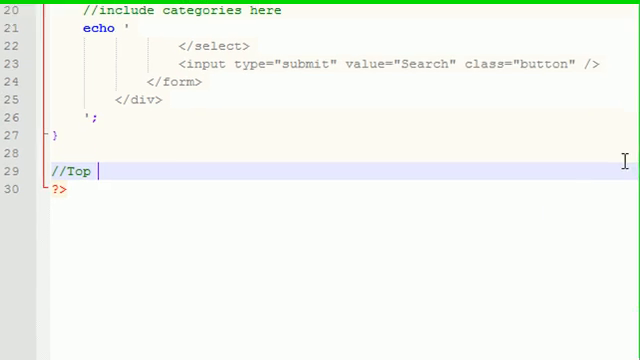
Finish the //Top Right Links comment and declare an empty function topRightLinks(){.
type("Right Links")
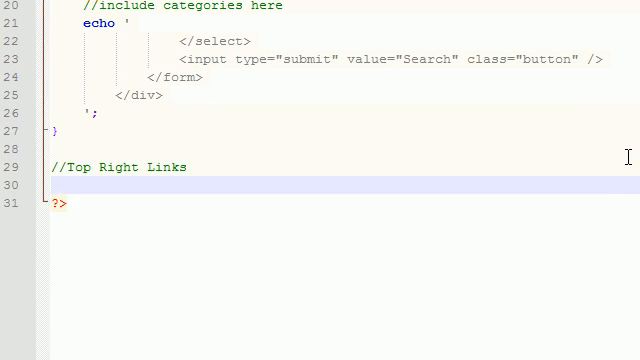
type("function top")
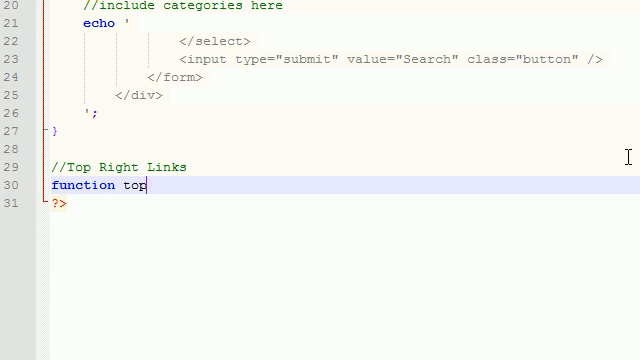
type("r")
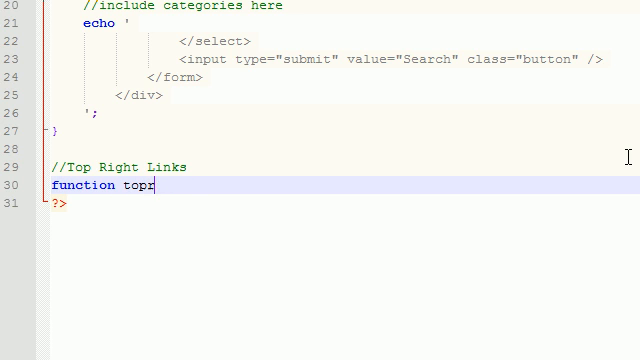
type("RightLinks")
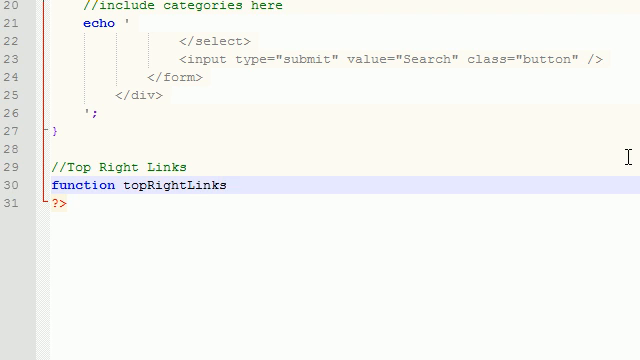
type("(){")
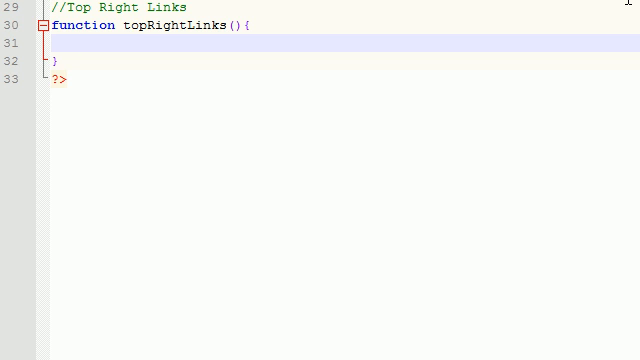
Write the condition if(!isset($_SESSION['user_id'])){ inside topRightLinks().
type("if(")
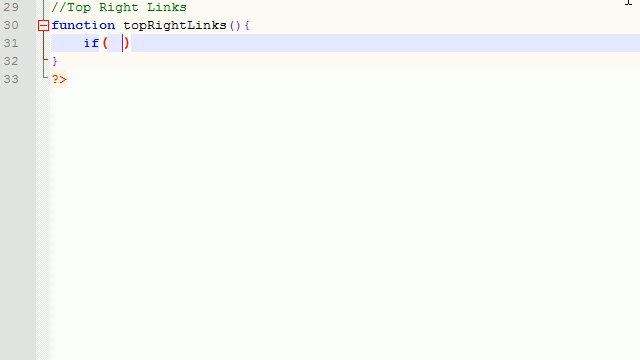
type("isst")
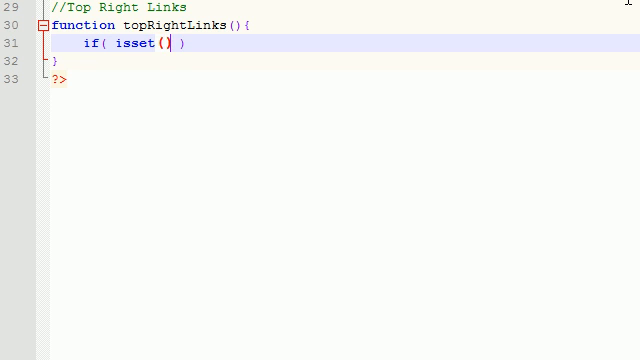
type("$_")
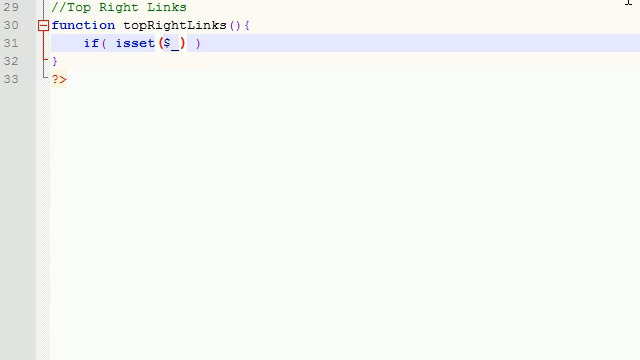
type("SESSION")
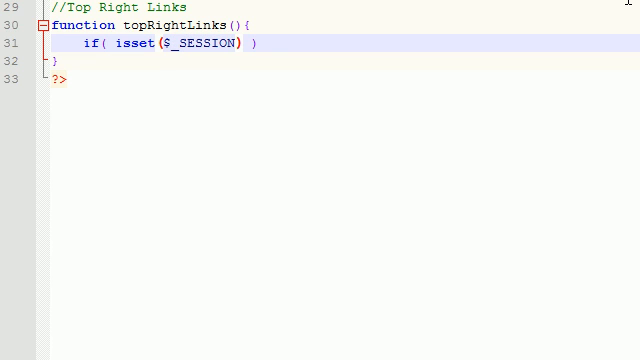
type("['']")
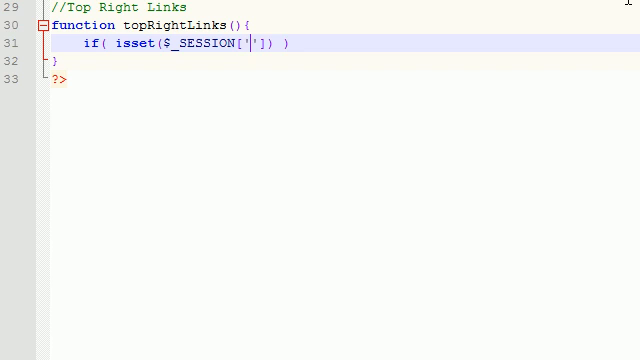
type("L")
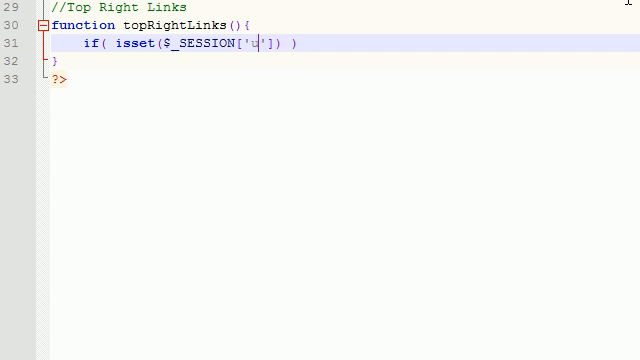
type("ser_")
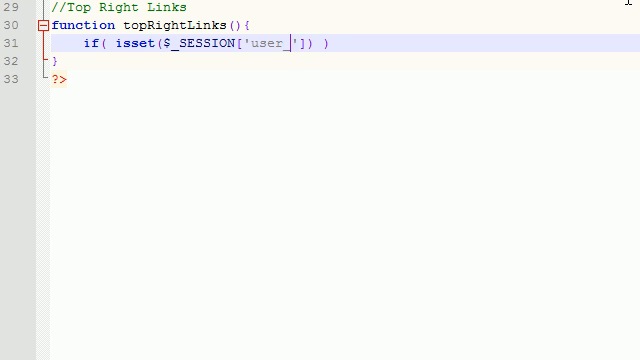
type("id")
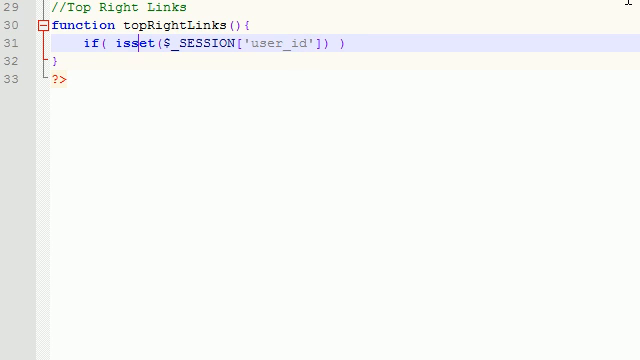
type("!")
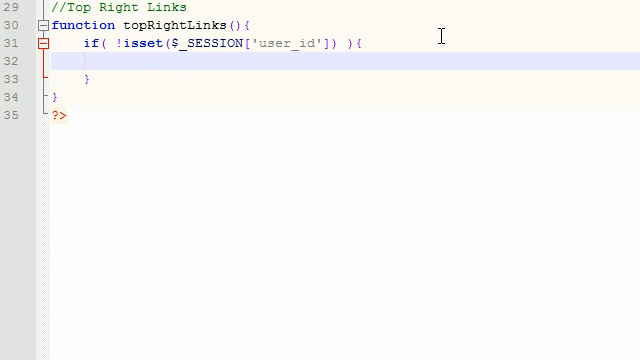
mouse_move(180, 58)
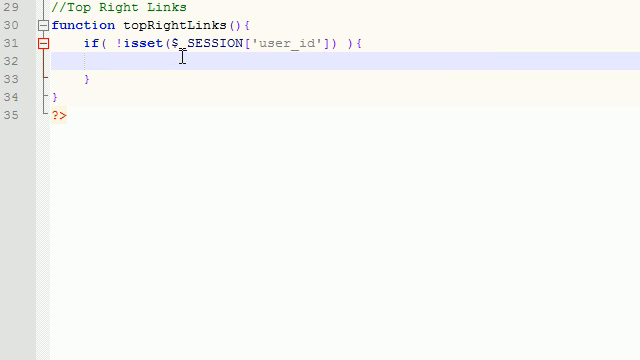
Echo an anchor to register.php with the link text Register in the not-logged-in branch.
type("echo")
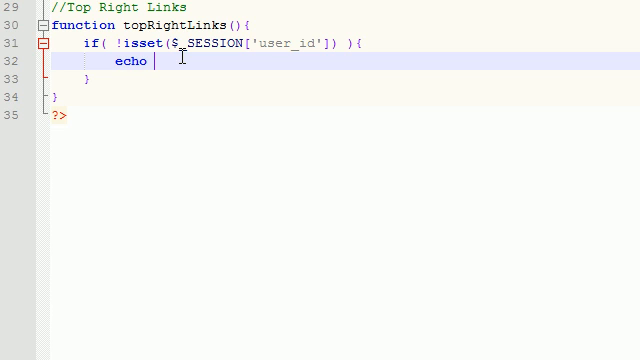
type("''")
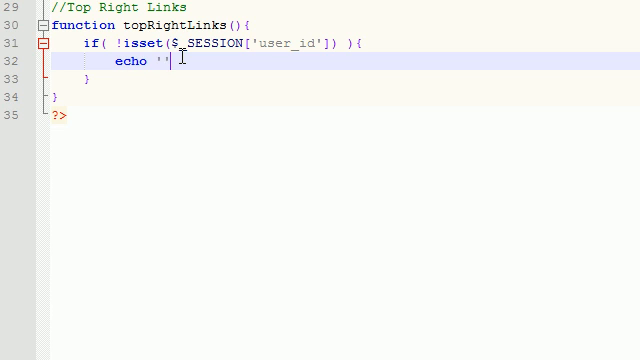
type(";")
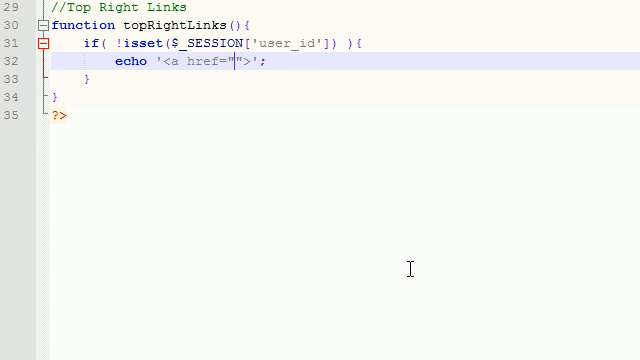
type("register.php")
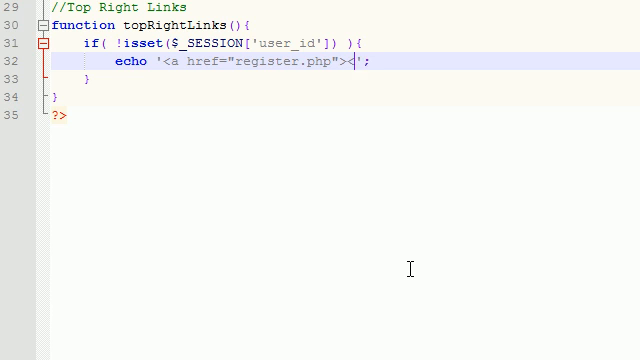
type("</a>")
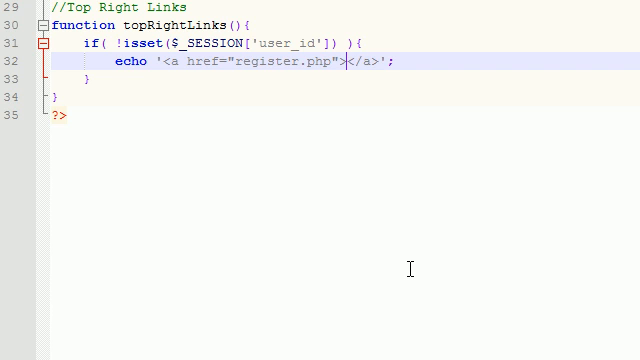
type("Register")
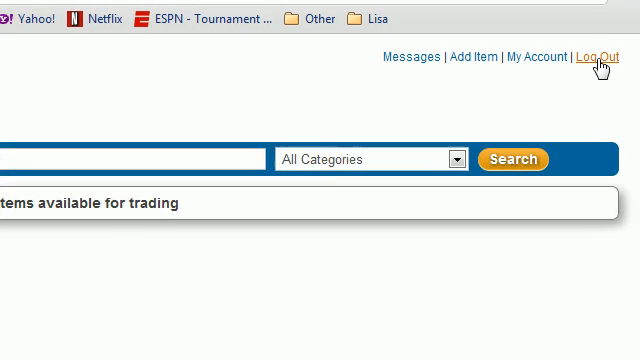
Log out of the trading site to see the Register | Log In links.
left_click(612, 56)
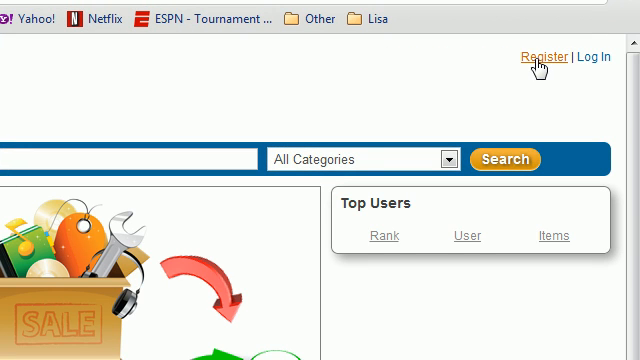
mouse_move(584, 88)
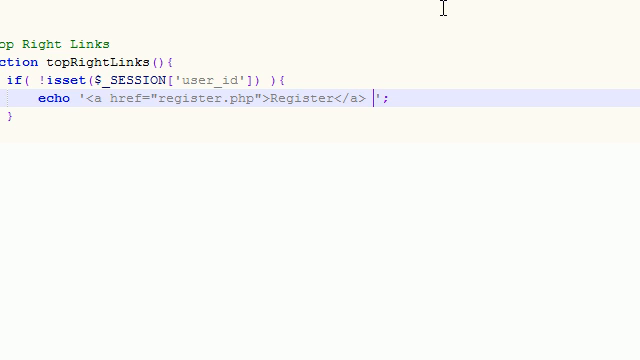
Append a pipe separator and a second anchor to login.php with the text Log In.
type("|")
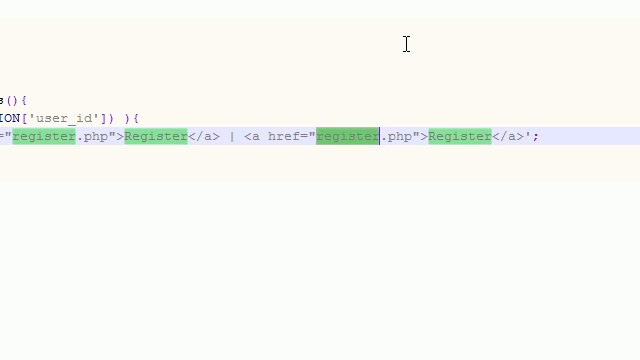
type("login")
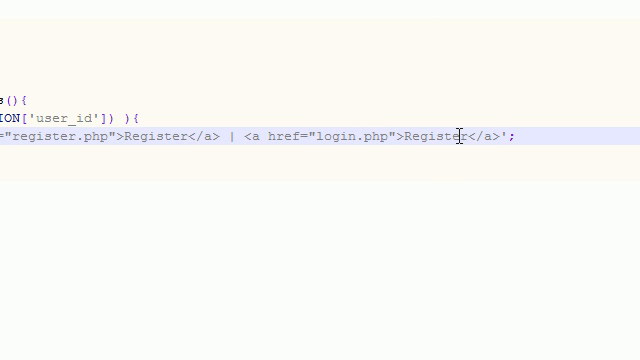
type("KLc")
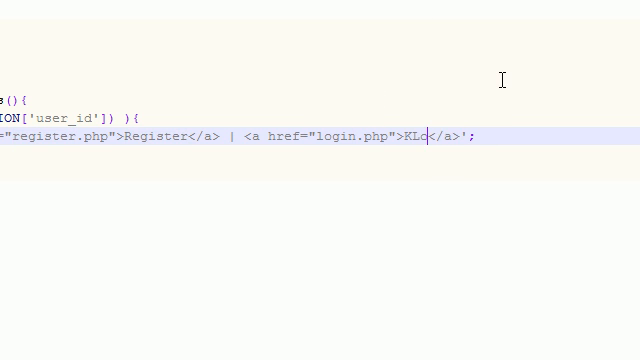
type("Log In")
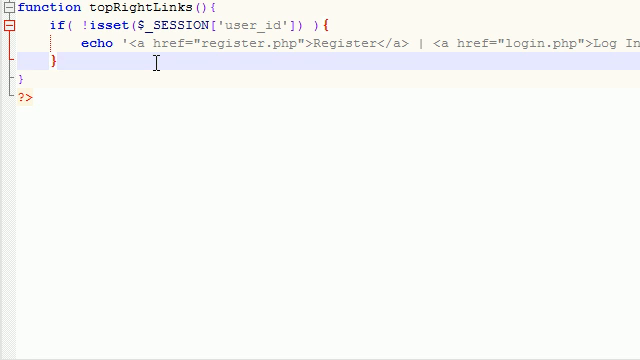
Add an else branch that sets $x = $_SESSION['user_id'] for logged-in users.
type("else{")
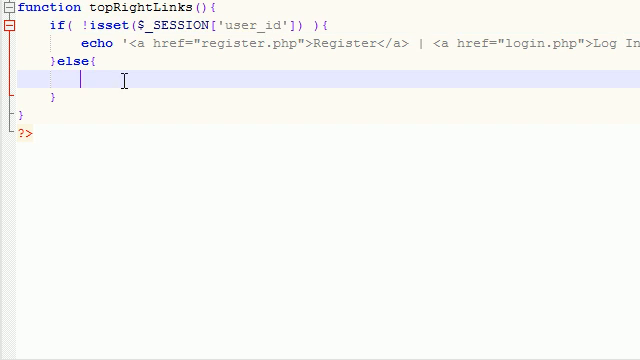
type("$")
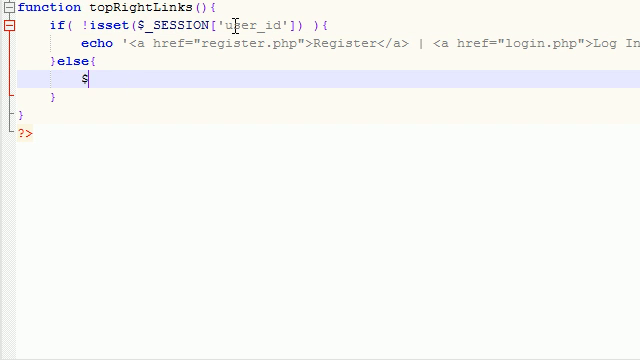
type("x = $_SESSION['user_id']")
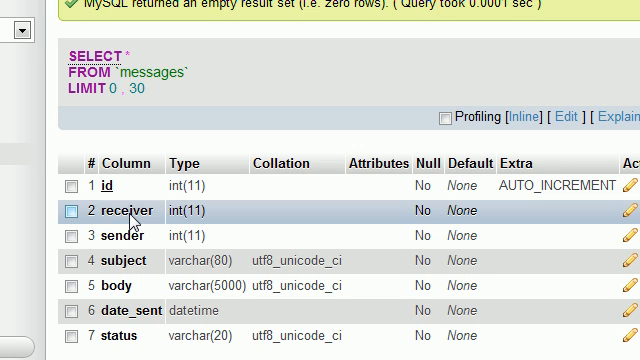
mouse_move(124, 236)
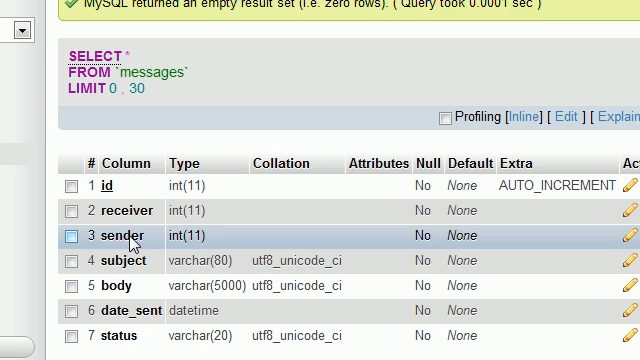
mouse_move(130, 260)
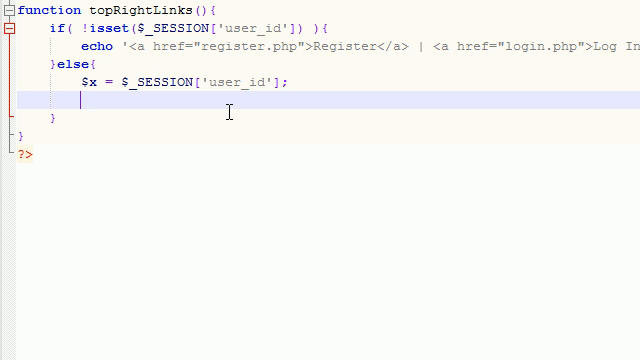
Start $result = mysql_query(""); in the else branch.
type("$")
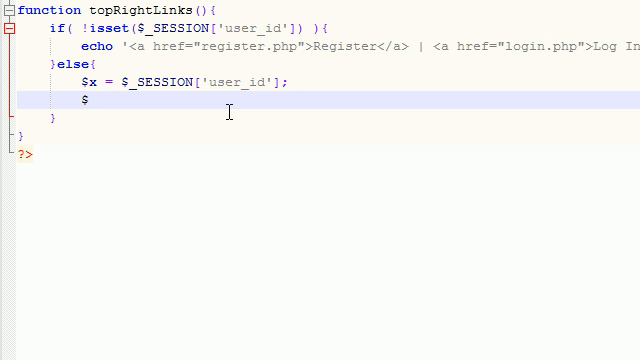
type("result")
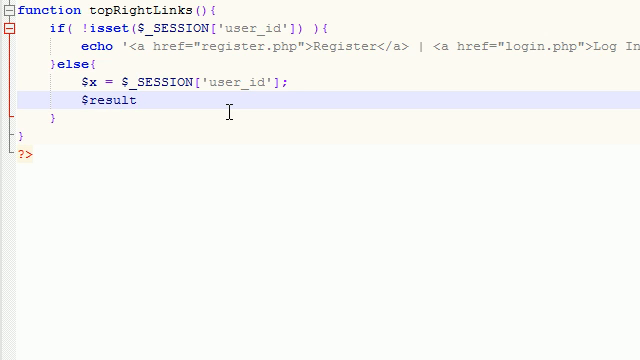
type("=")
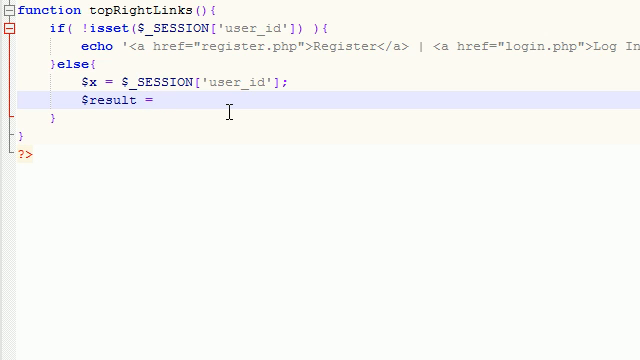
type("mysq;")
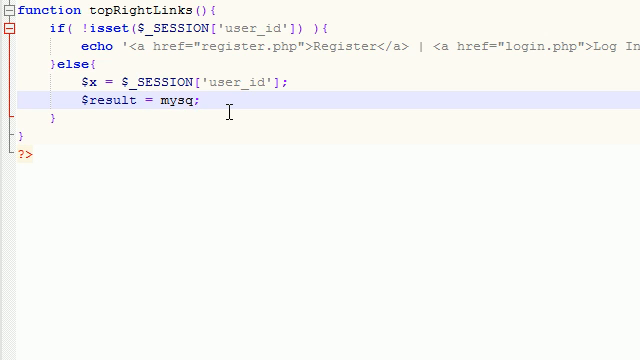
type("l_")
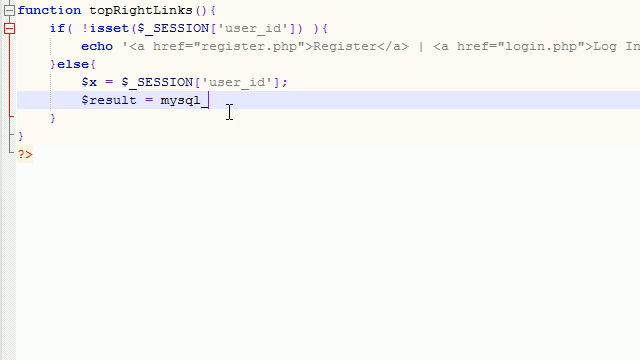
type("query")
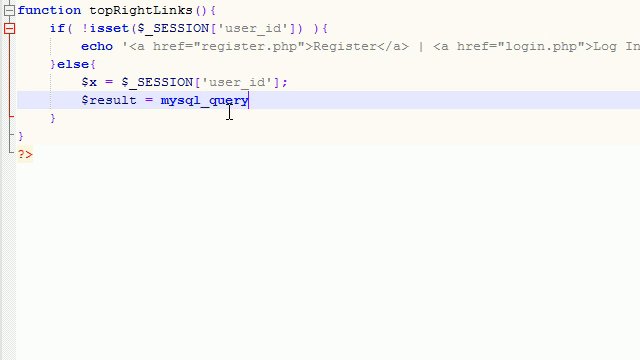
type("();")
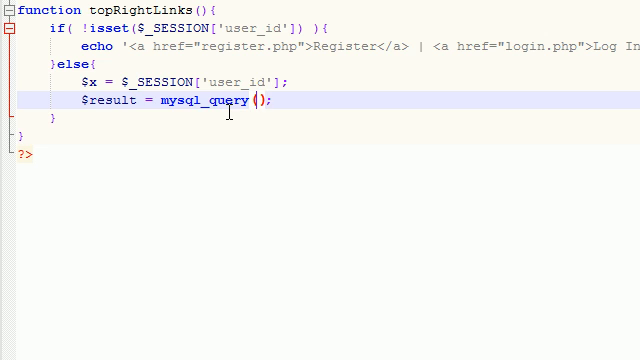
type("\"\"")
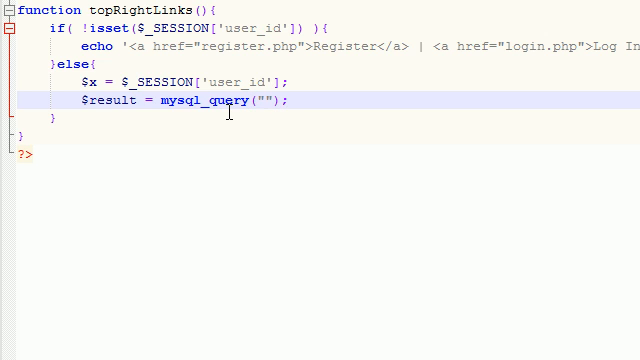
Write the query SELECT * FROM messages WHERE, fixing the misspelled table name.
type("SELECT *")
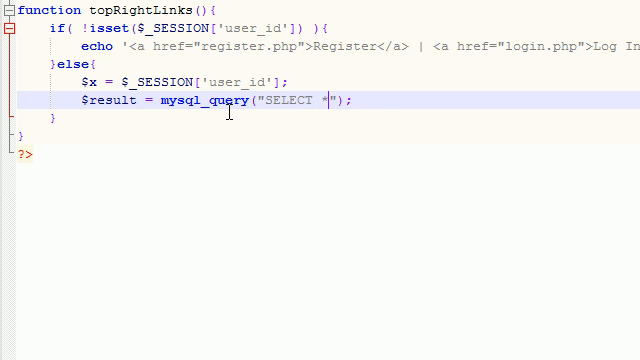
type("FROM m,e")
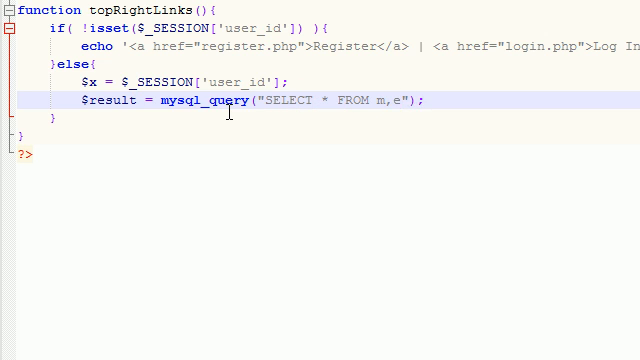
type("esages")
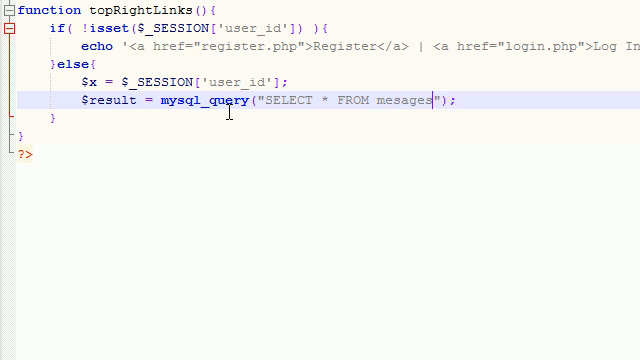
key("BackSpace")
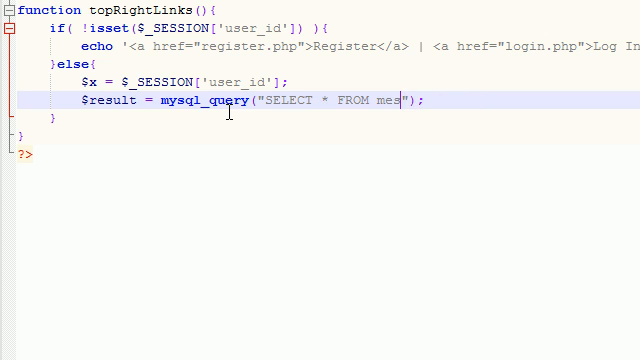
type("sages WHERE receiver=$x")
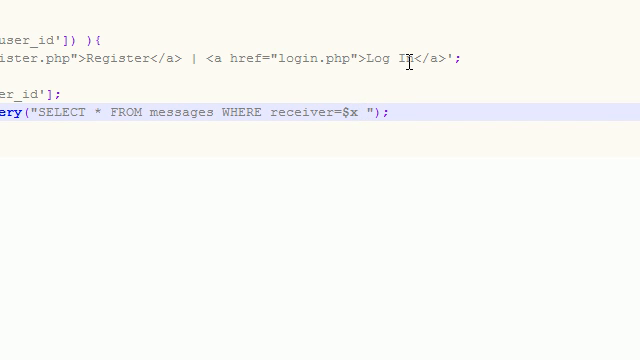
Extend the query condition with AND status='unread'.
type("AND status=")
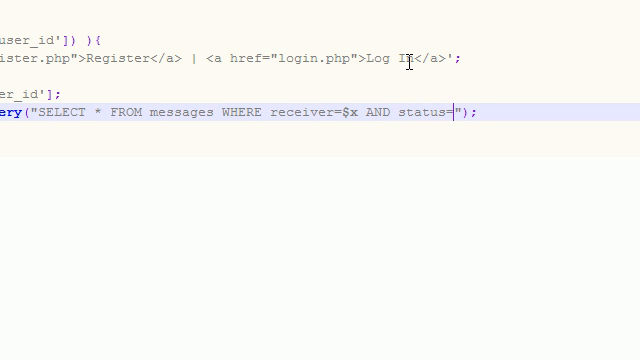
type("'")
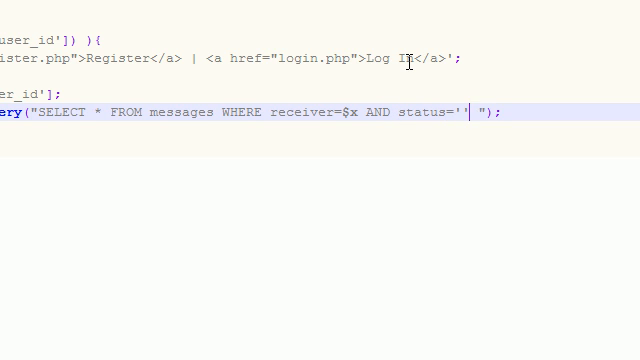
type("unrea")
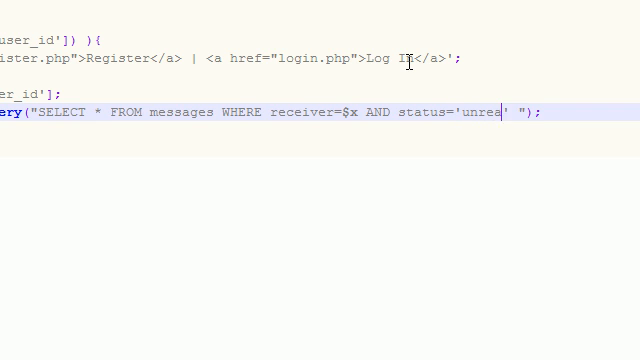
type("d")
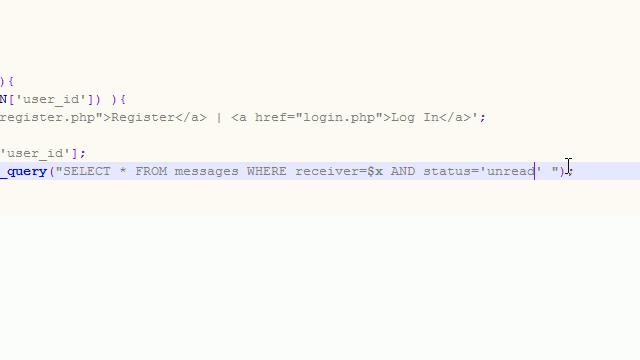
Add or die(mysql_error()) after the query before its semicolon.
type(";")
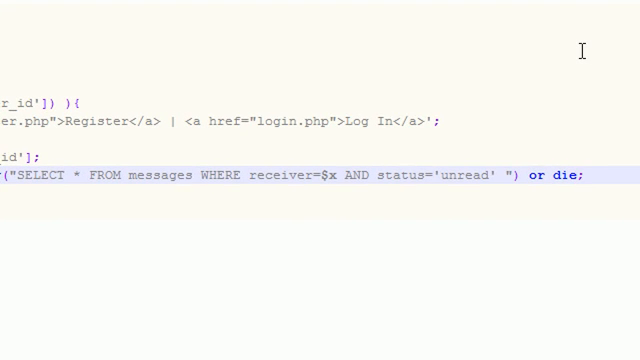
type("(mysql_e")
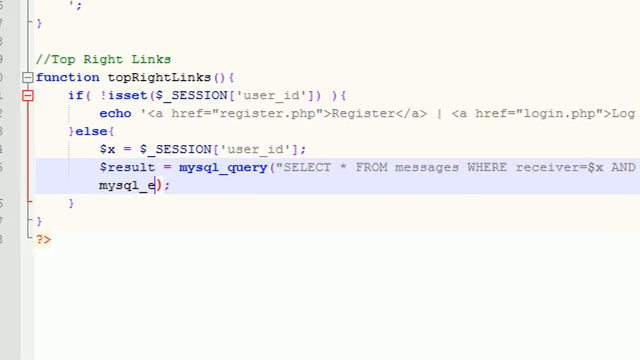
type("rror()")
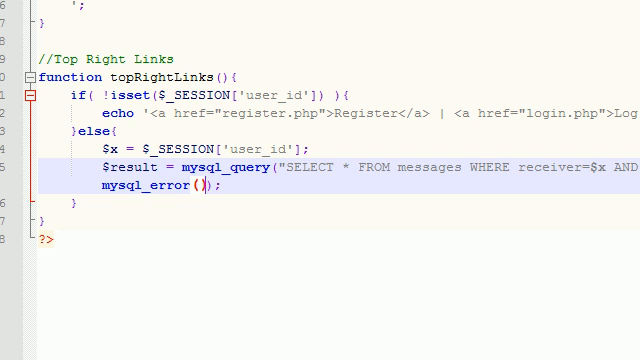